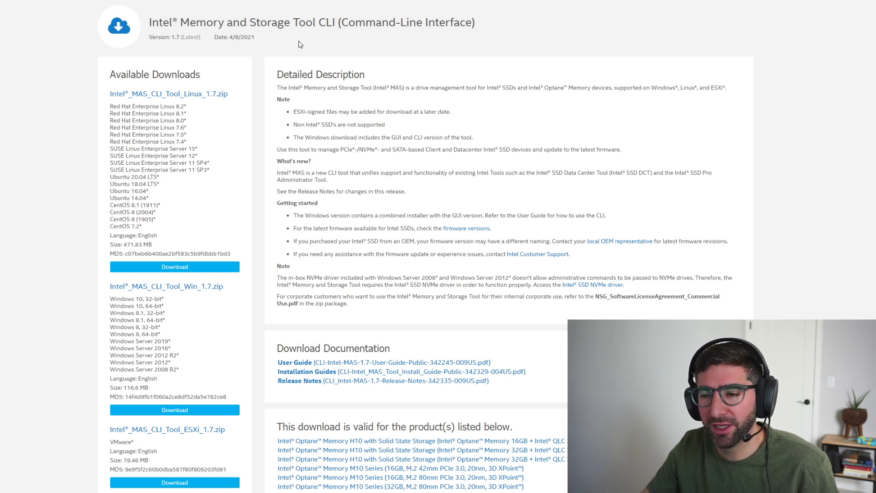
pyautogui.moveTo(271, 189)
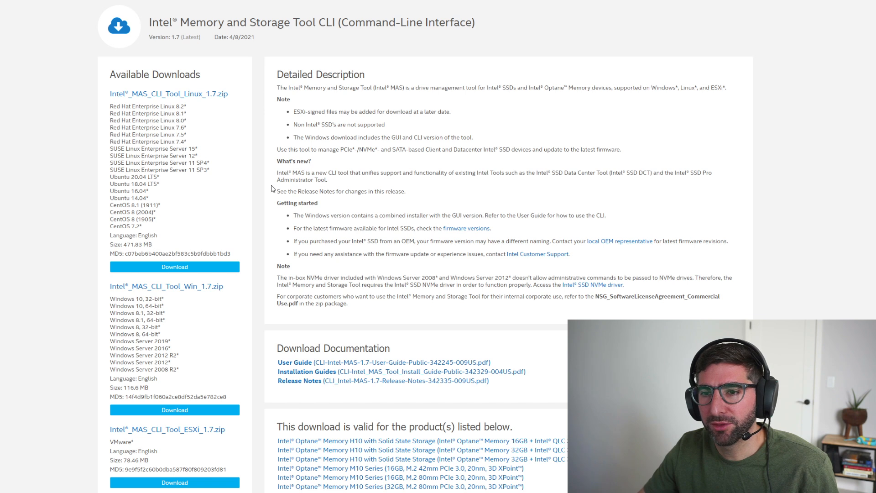
pyautogui.moveTo(426, 158)
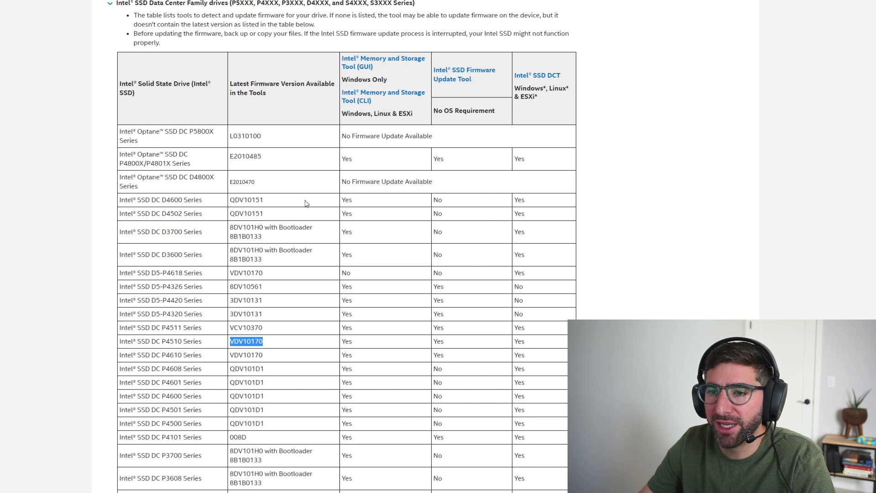
pyautogui.moveTo(272, 322)
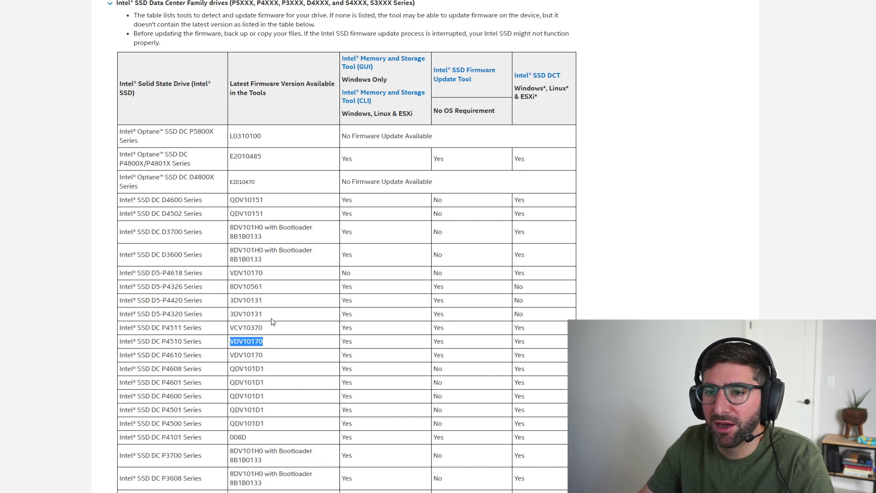
pyautogui.scroll(-3)
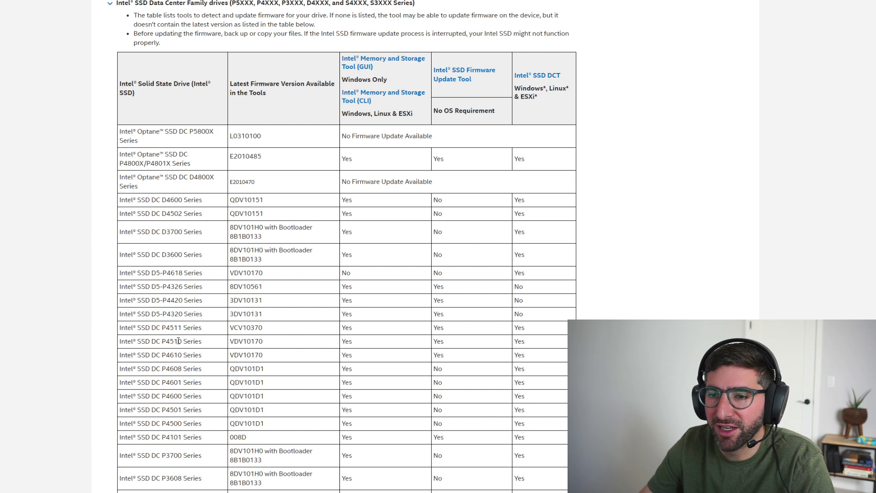
pyautogui.doubleClick(159, 341)
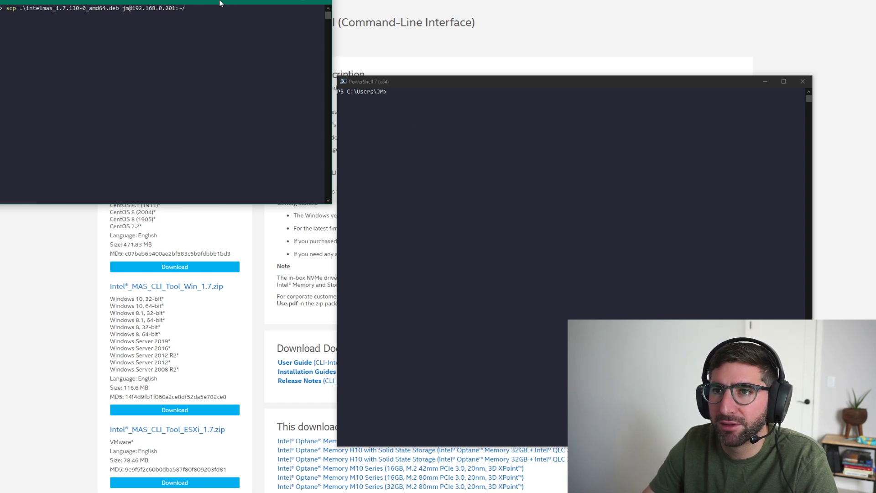
pyautogui.moveTo(351, 145)
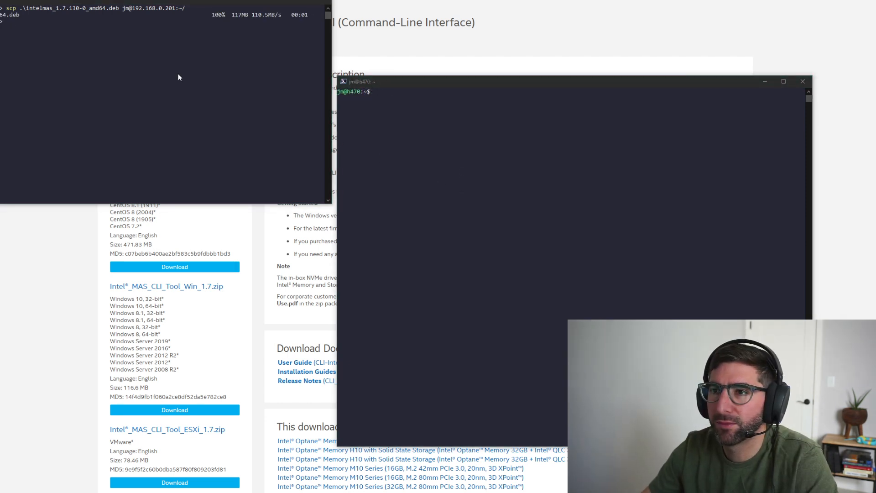
pyautogui.moveTo(455, 149)
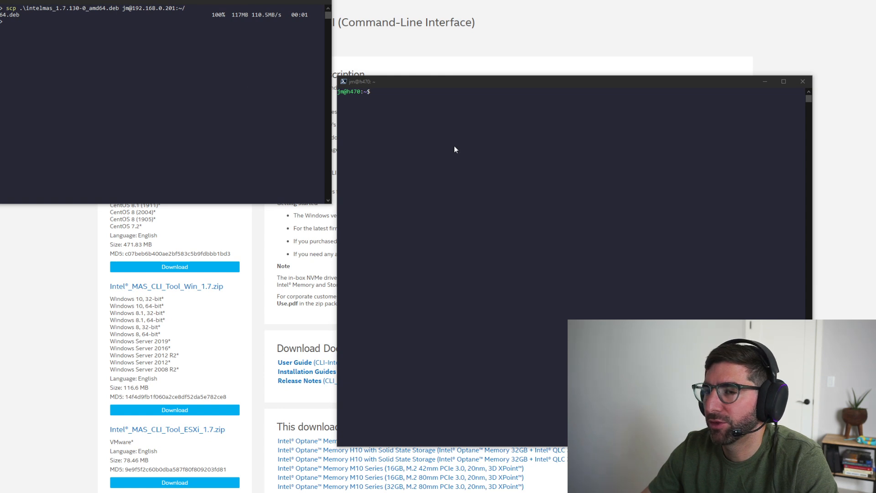
pyautogui.moveTo(509, 163)
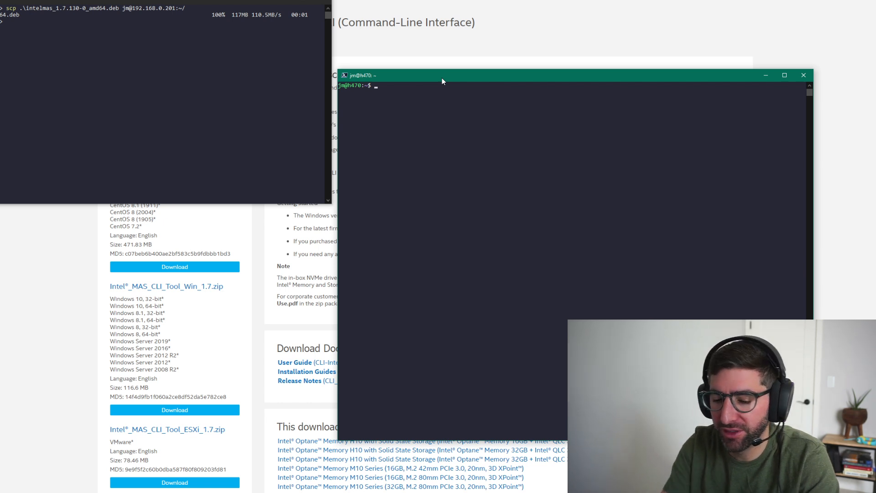
# Step: Make intelmas_1.7.130-0_amd64.deb executable with chmod 777 and install it via sudo dpkg -i
pyautogui.write('ls')
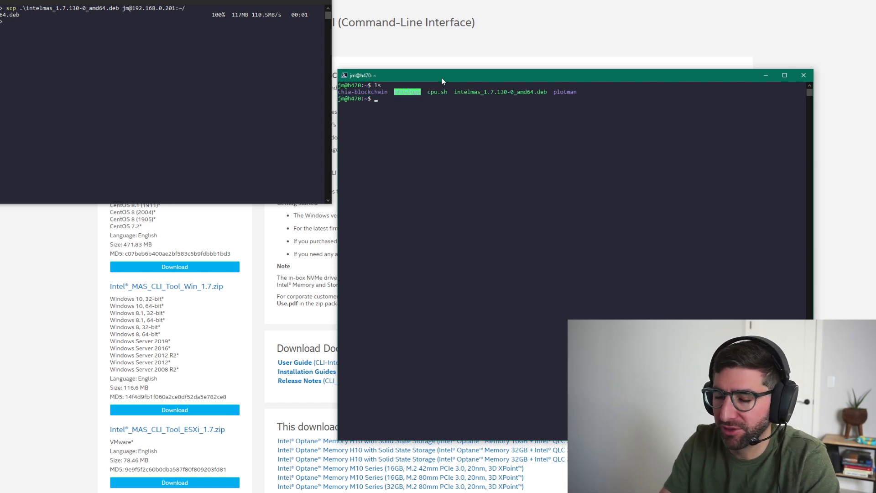
pyautogui.write('sudo chmod')
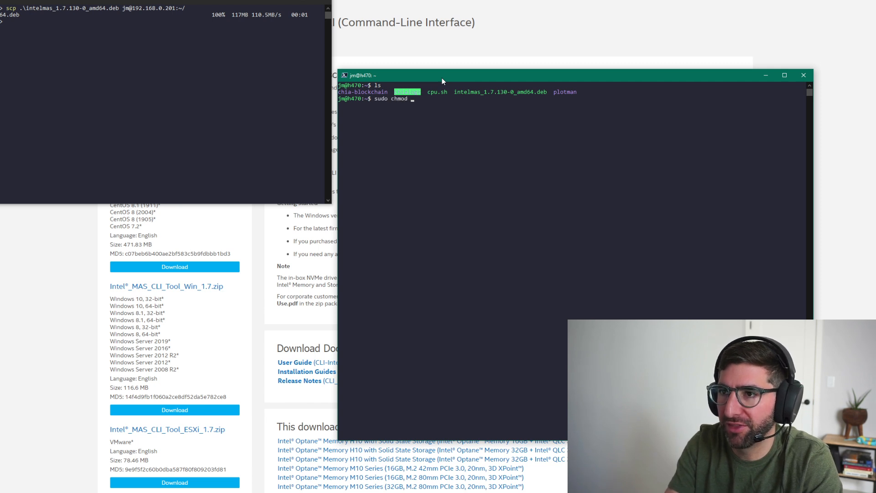
pyautogui.write('777 intelmas_1.7.130-0_amd64.deb')
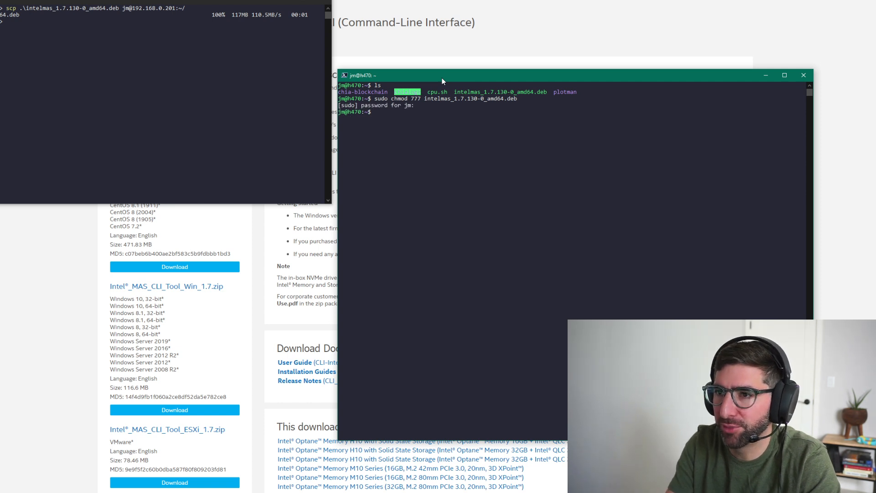
pyautogui.write('sudo dpkg -i i')
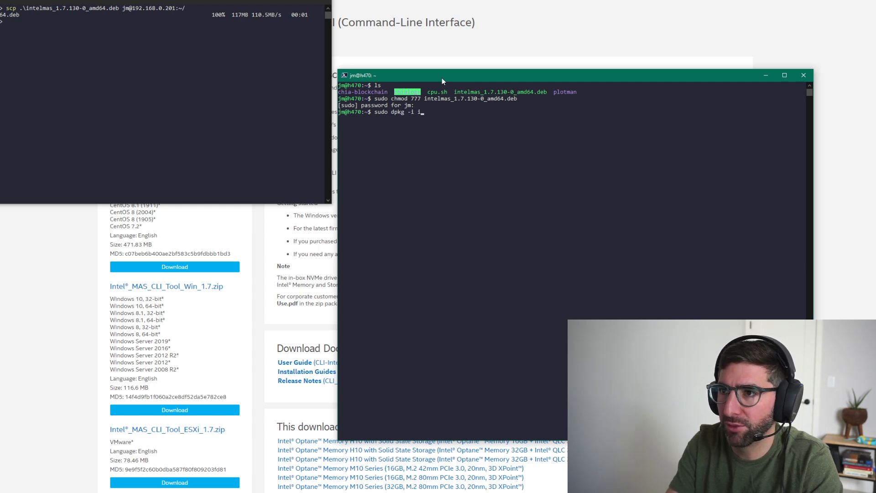
pyautogui.press('Enter')
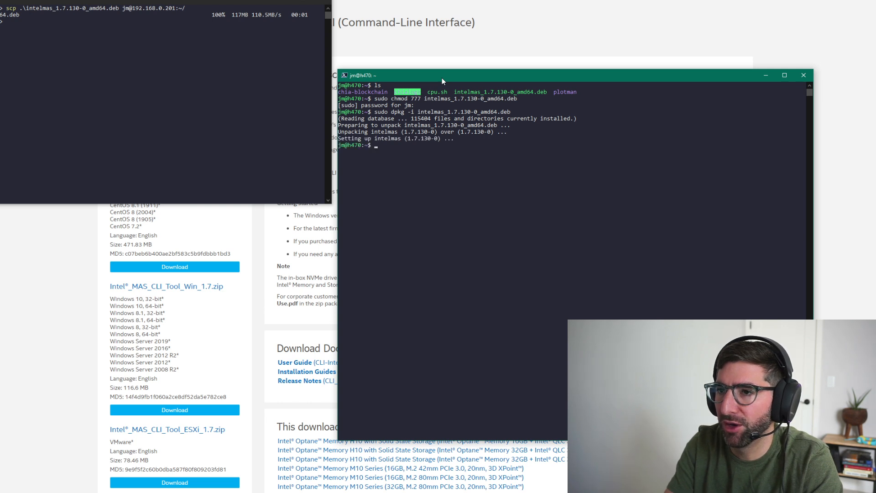
# Step: List the Intel SSDs with sudo intelmas show -intelssd, both P4510s offering VDV10170
pyautogui.write('int')
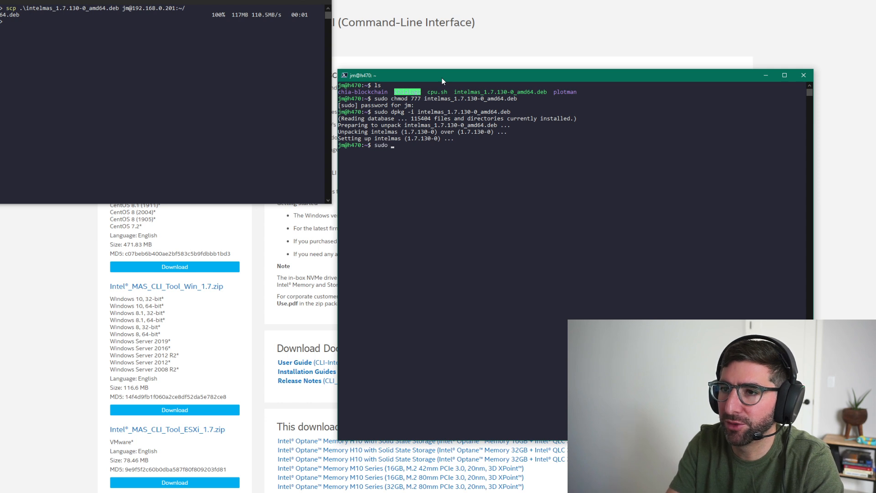
pyautogui.write('intelmas')
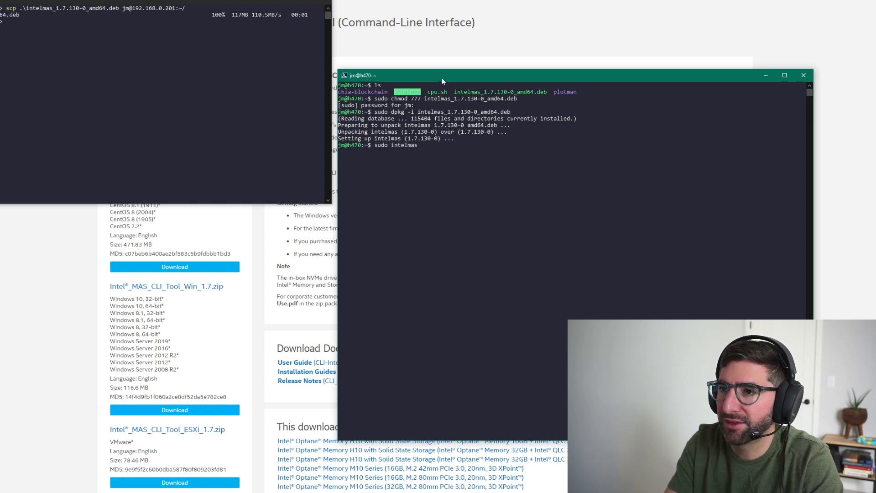
pyautogui.write('show -intels')
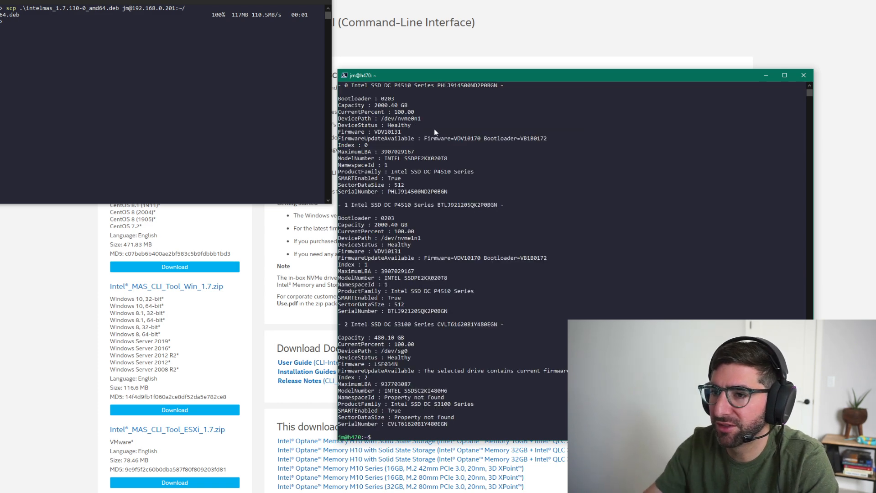
# Step: Run sudo nvme list to show both P4510 drives at 512-byte format on firmware VDV10131, then clear the screen
pyautogui.write('sudo nvme list')
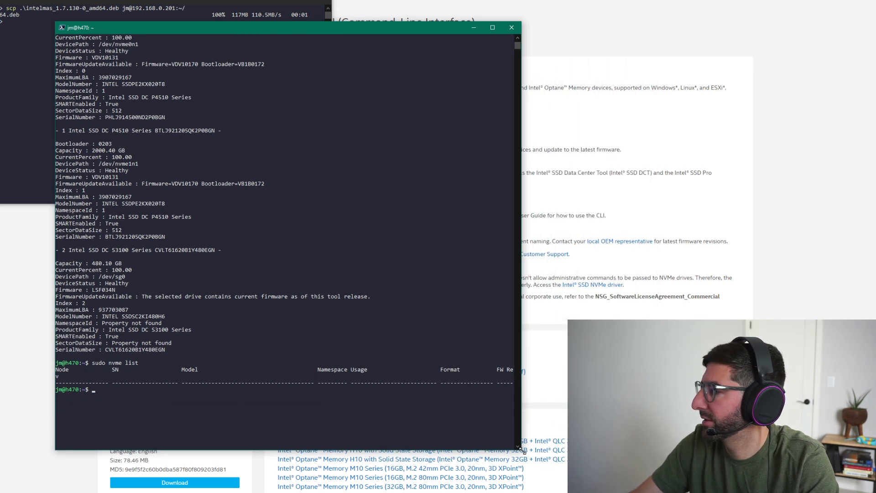
pyautogui.press('Return')
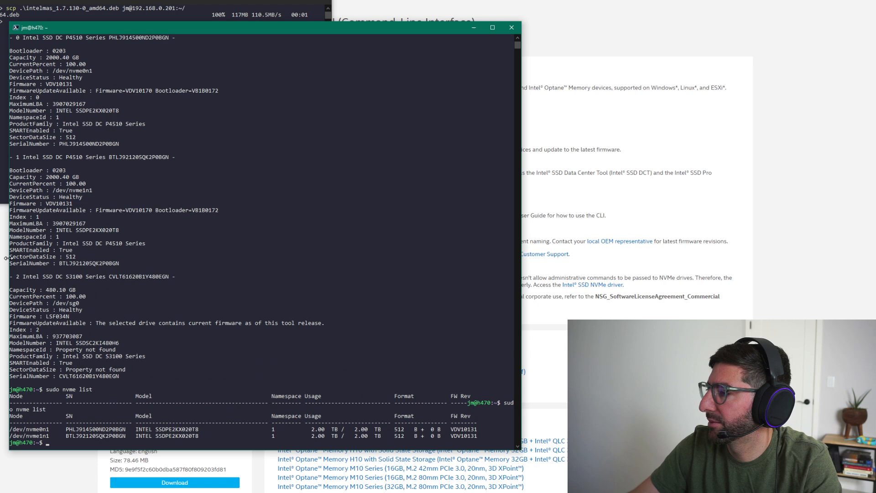
pyautogui.write('clear')
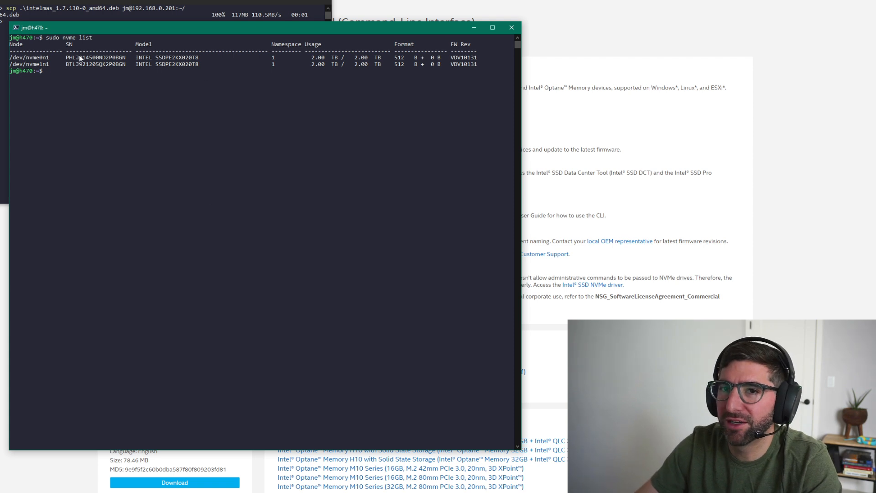
pyautogui.moveTo(358, 76)
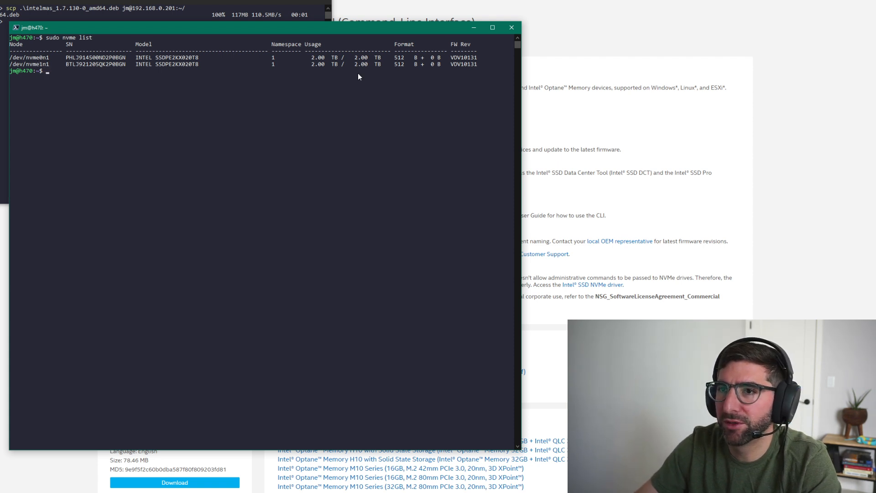
pyautogui.moveTo(341, 68)
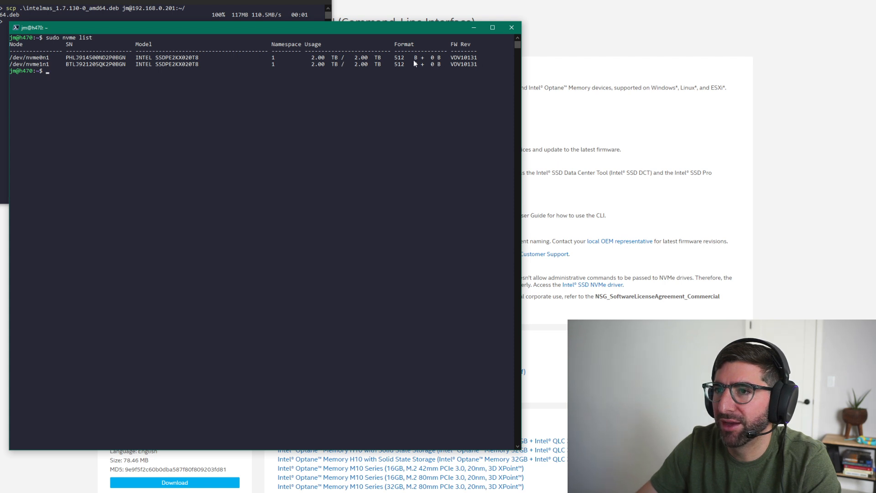
pyautogui.moveTo(401, 61)
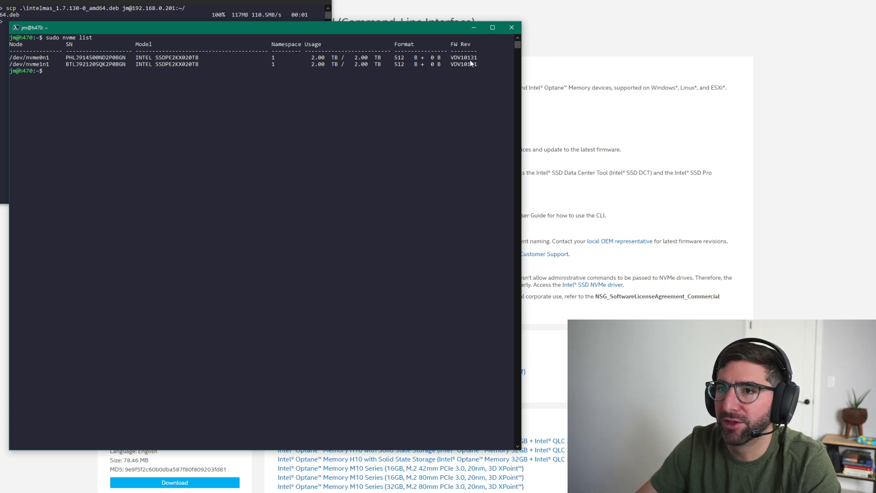
pyautogui.moveTo(144, 99)
pyautogui.write('sudo intelmas show -intelssd')
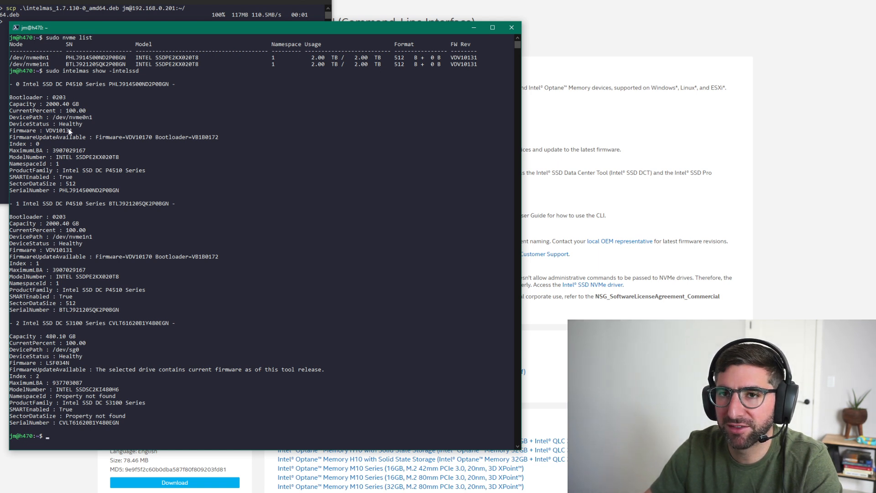
pyautogui.moveTo(111, 289)
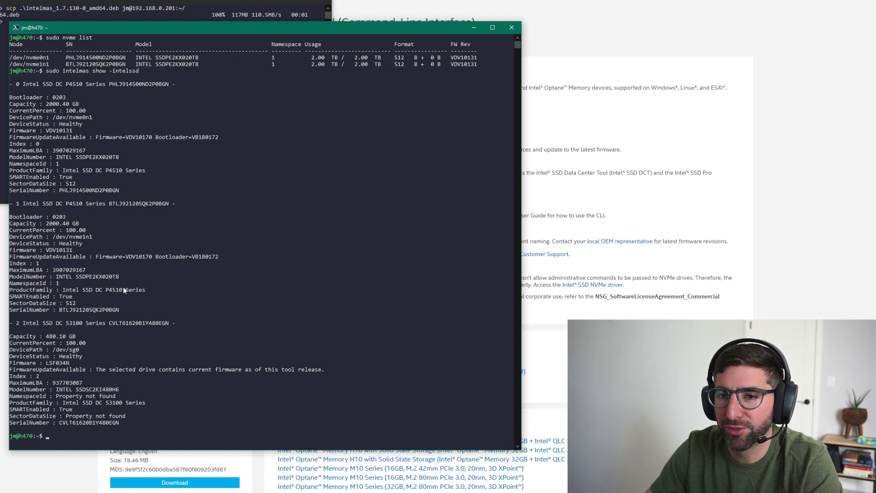
pyautogui.moveTo(82, 431)
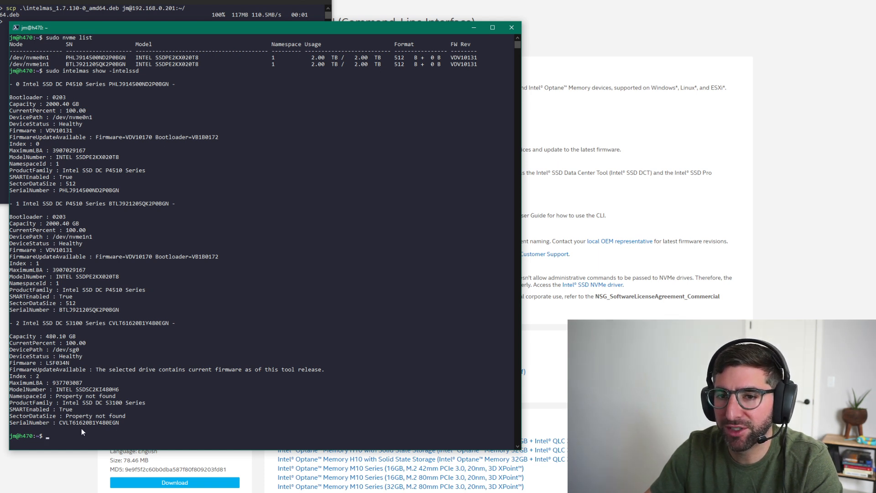
pyautogui.moveTo(83, 405)
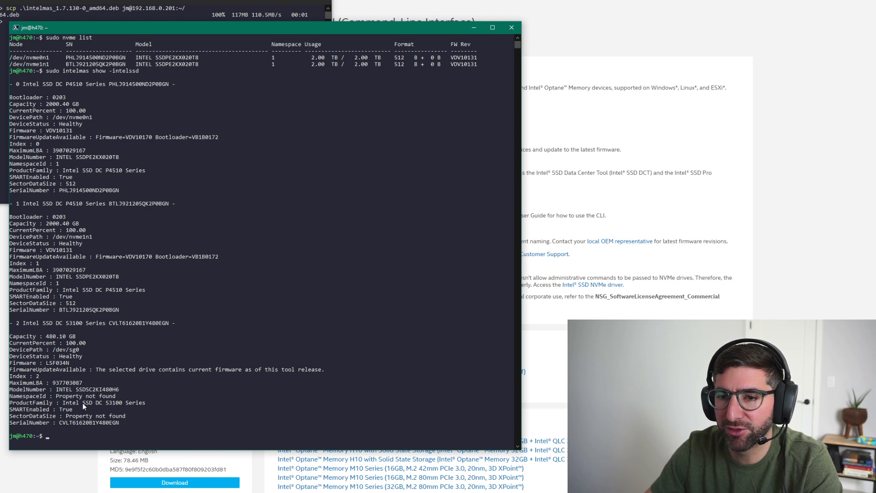
pyautogui.moveTo(95, 417)
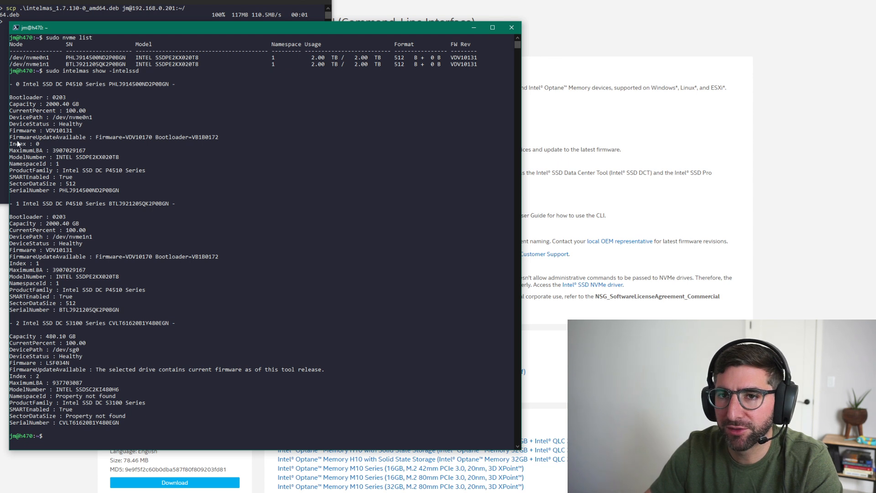
pyautogui.moveTo(132, 144)
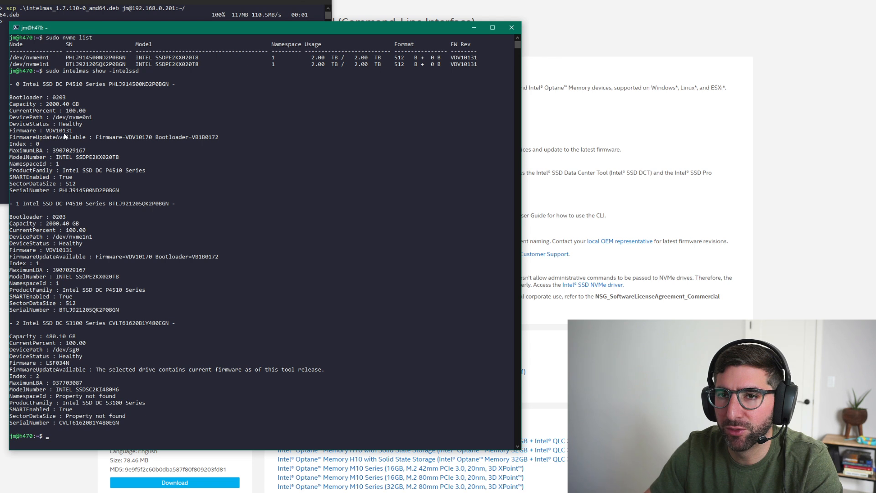
pyautogui.moveTo(181, 209)
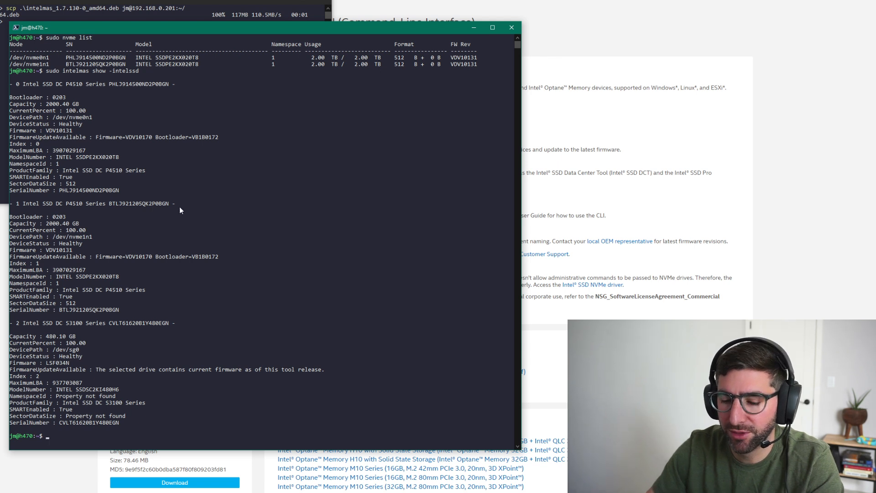
# Step: Run sudo intelmas load -intelssd 0 and answer y to update drive 0's firmware
pyautogui.write('sudo intelmas load -intelssd')
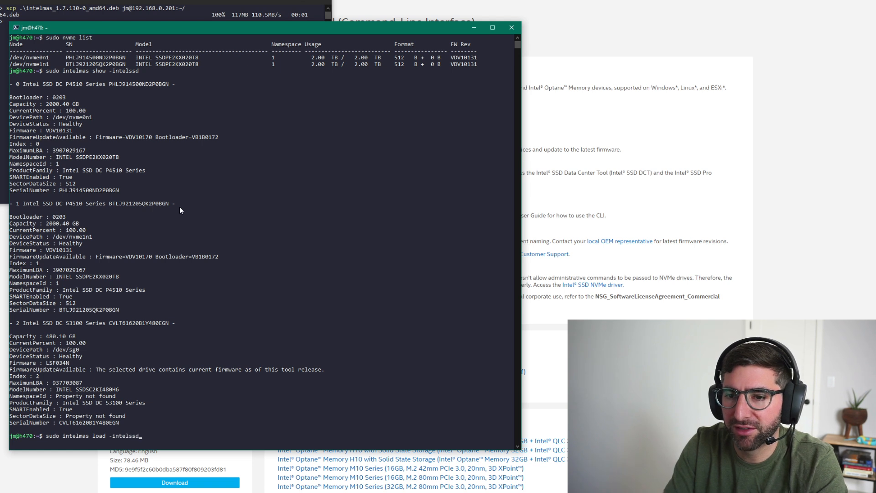
pyautogui.write('0')
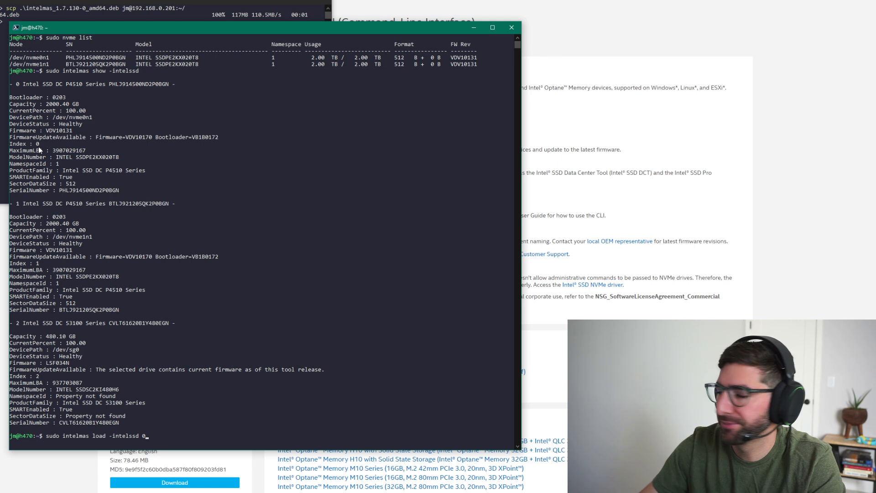
pyautogui.press('enter')
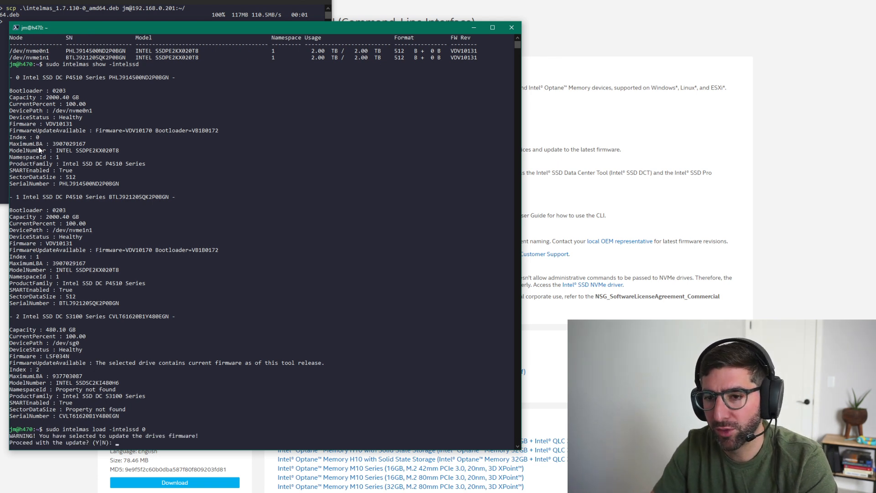
pyautogui.write('y')
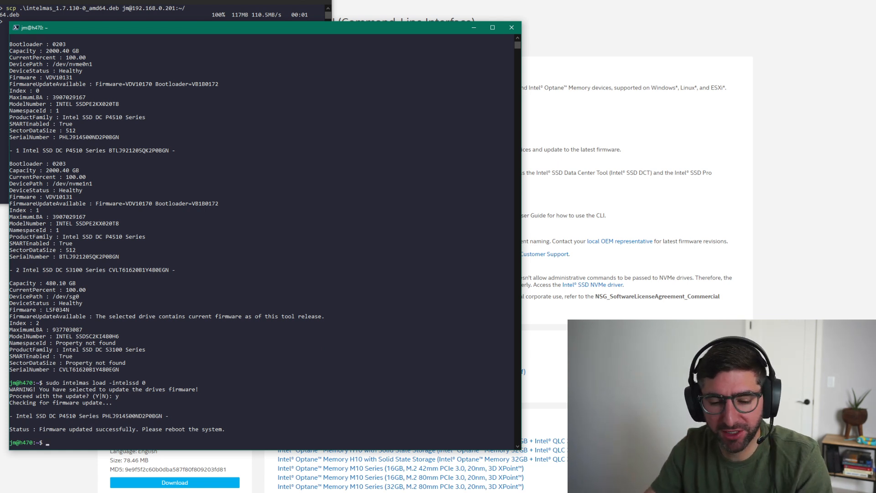
pyautogui.moveTo(180, 437)
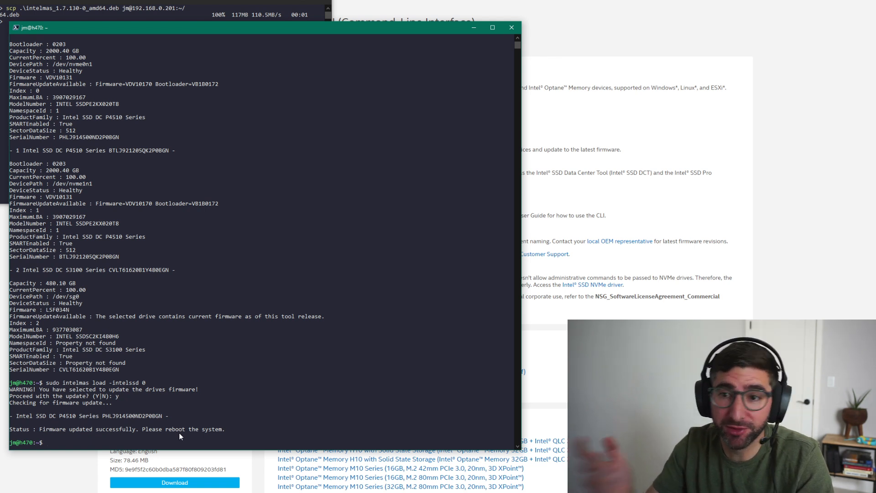
# Step: Update drive 1 with sudo intelmas load -intelssd 1, then verify both drives report VDV10170 via sudo nvme list
pyautogui.write('sudo intelmas load -intelssd 0')
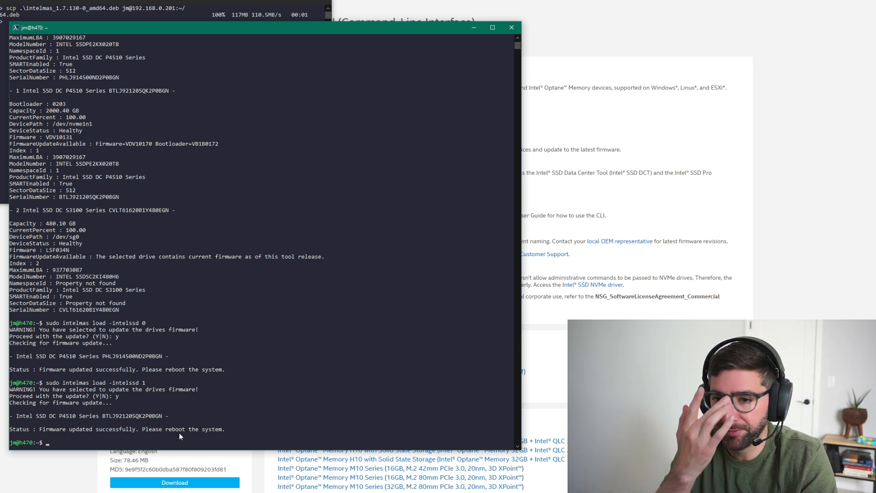
pyautogui.write('sudo nvme')
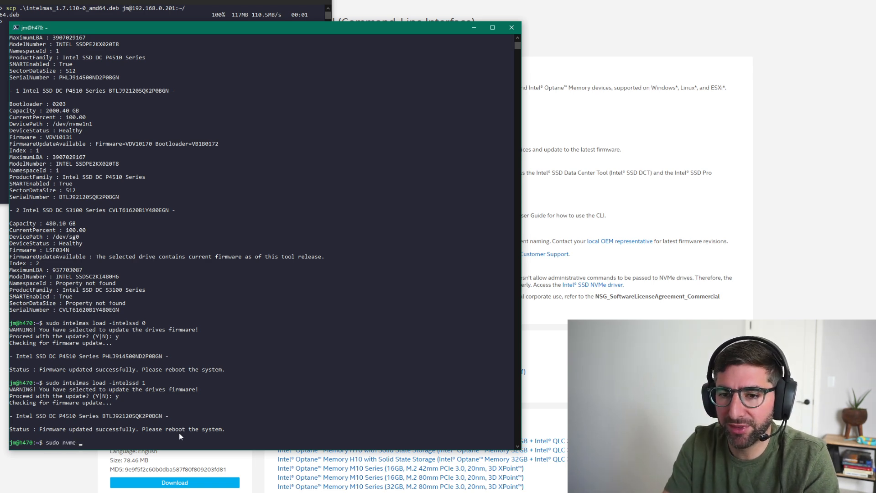
pyautogui.press('Return')
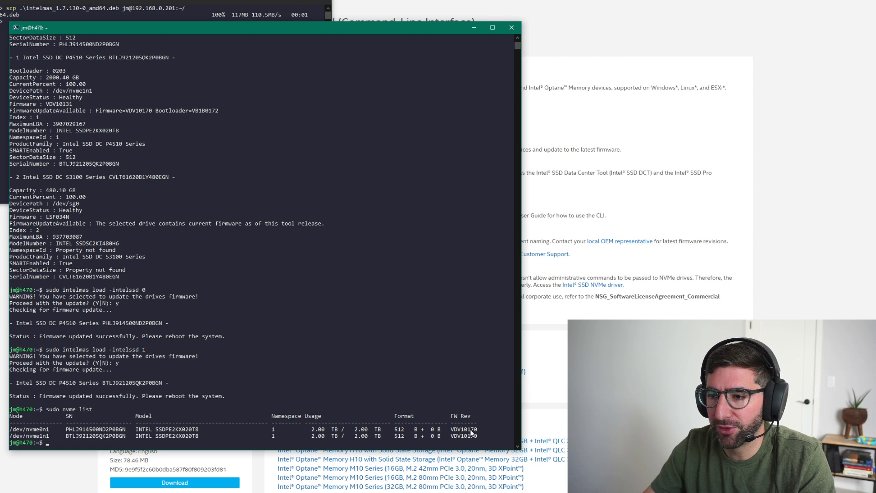
pyautogui.moveTo(468, 439)
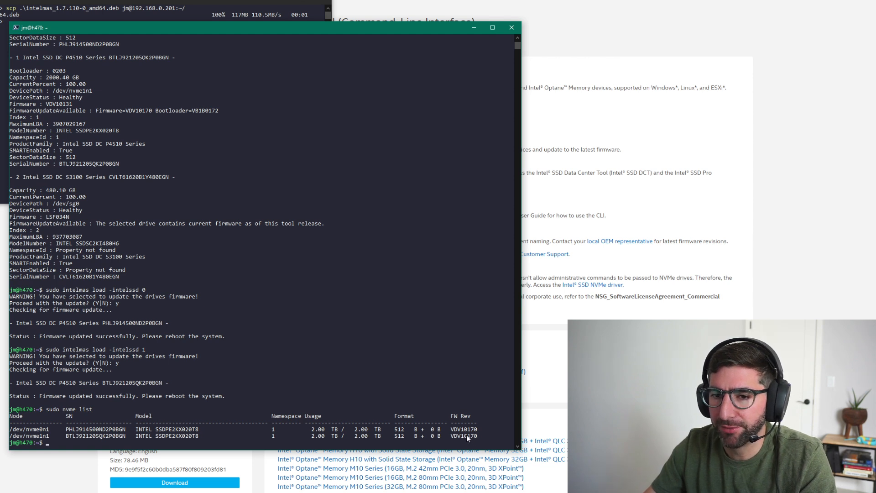
pyautogui.moveTo(147, 401)
pyautogui.write('sudo nvme')
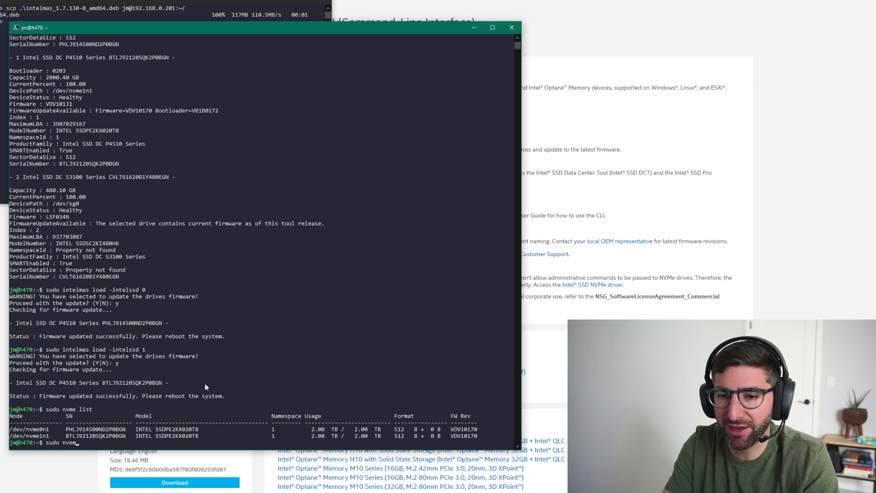
pyautogui.write('-h')
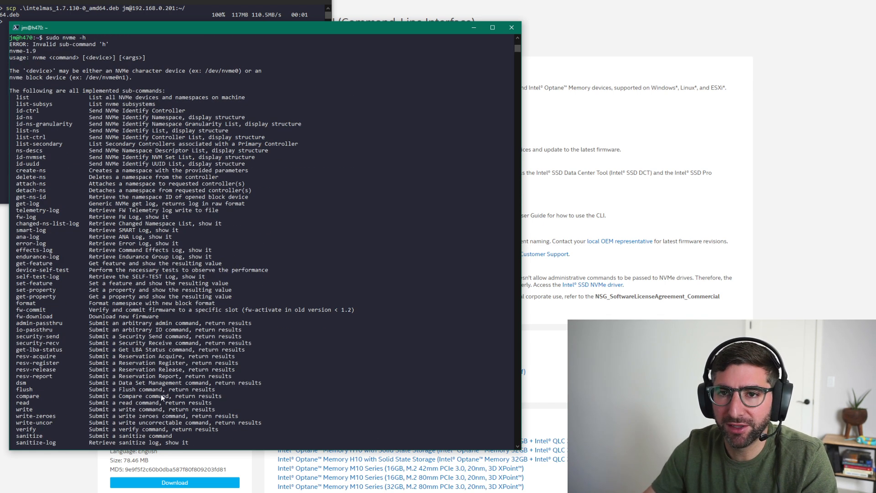
pyautogui.moveTo(22, 310)
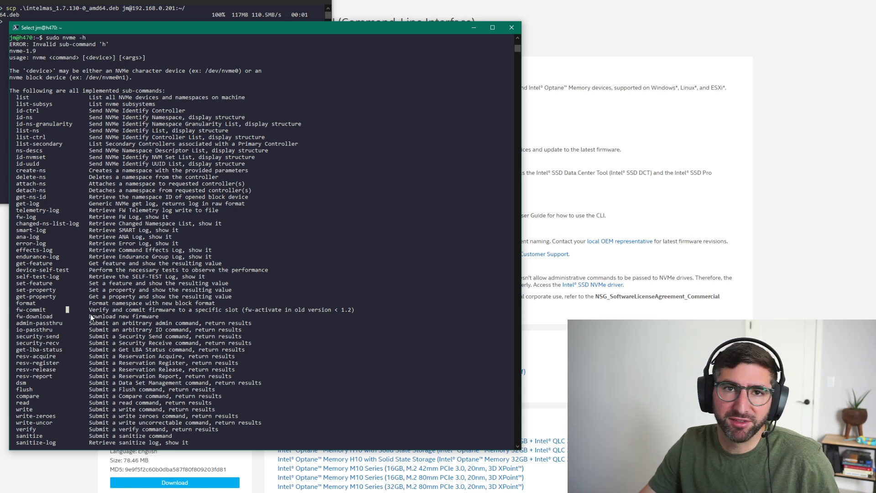
pyautogui.moveTo(70, 345)
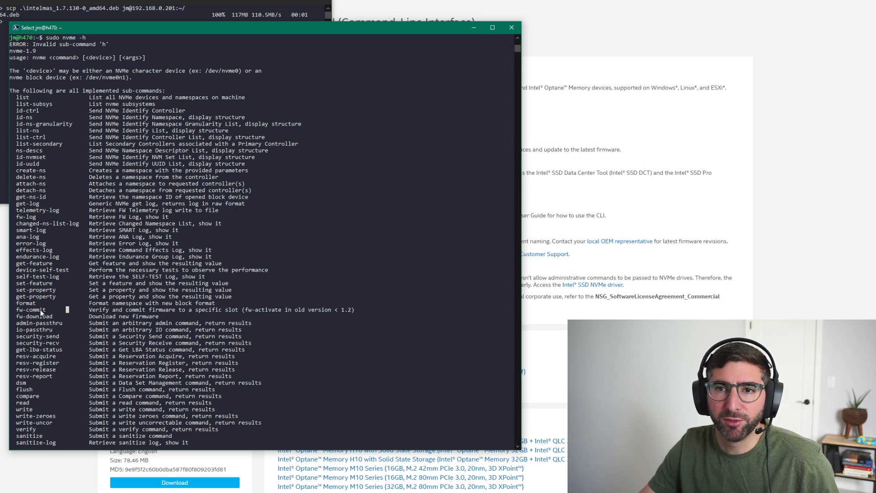
# Step: Scroll through the sudo nvme -h help output and begin the sudo nvme reset command
pyautogui.scroll(-3)
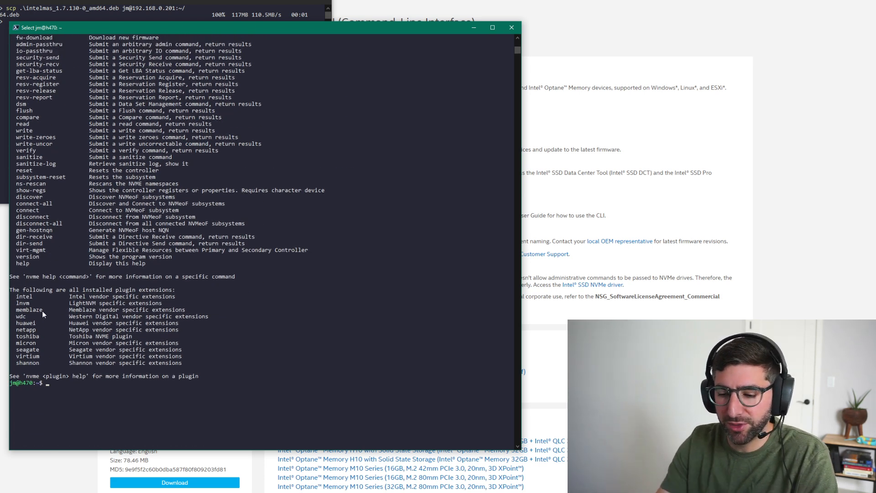
pyautogui.write('sudo nvme reset')
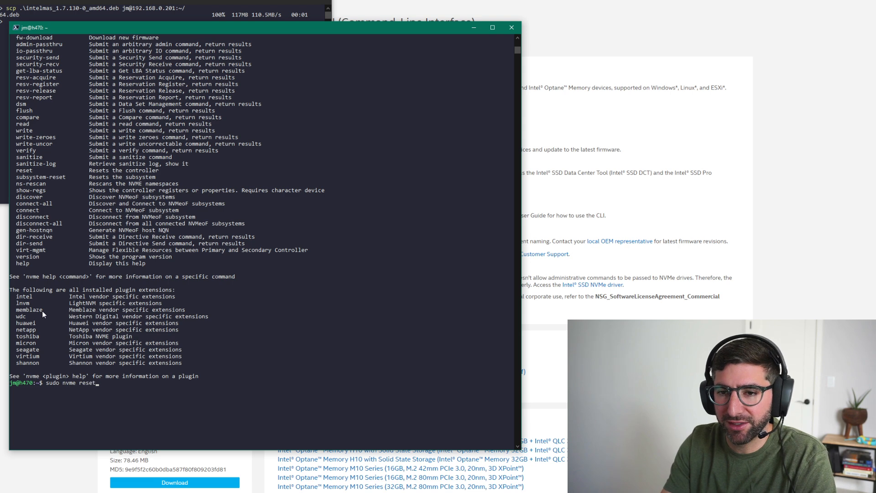
# Step: Reset controllers /dev/nvme0 and /dev/nvme1, then list the drives still at 512 sectors on VDV10170
pyautogui.write('/dev/nvme0')
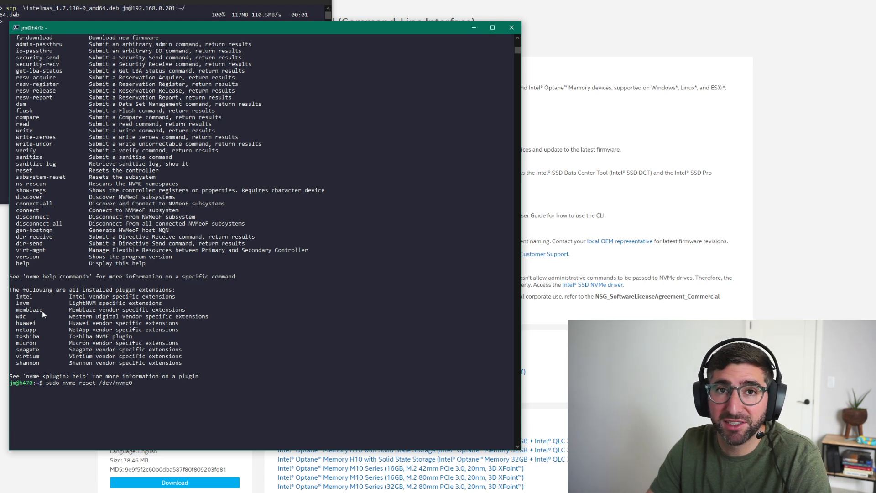
pyautogui.write('sudo nvme reset /dev/nvme')
pyautogui.write('sudo v')
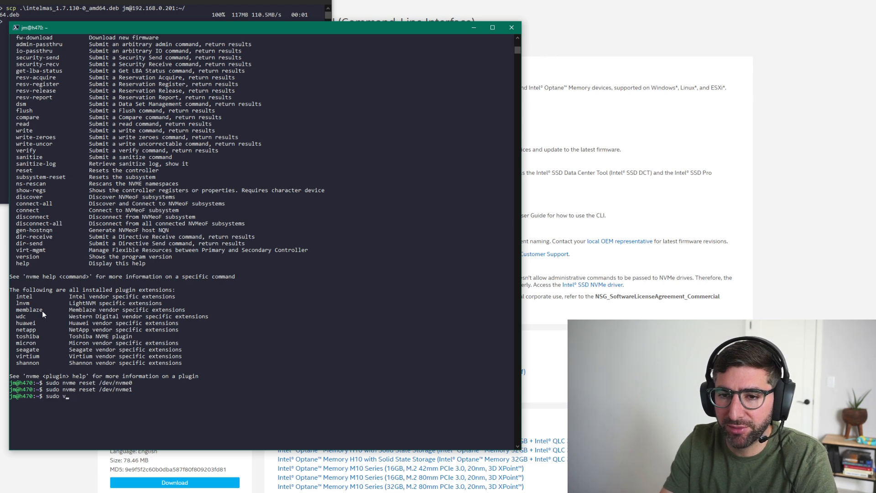
pyautogui.write('nvme list')
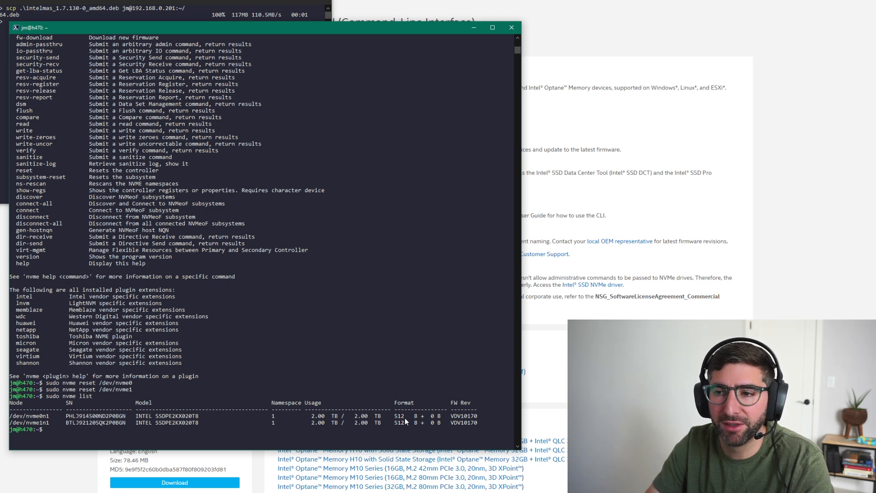
pyautogui.write('sudo nvme')
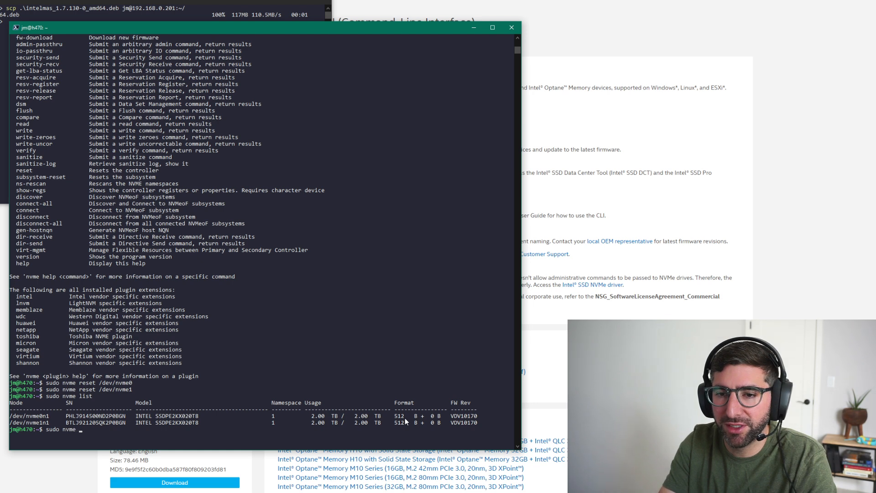
# Step: Run sudo nvme id-ns -H /dev/nvme0n1 to show the namespace's LBA formats, 512 in use and 4096 rated best
pyautogui.write('id-ns')
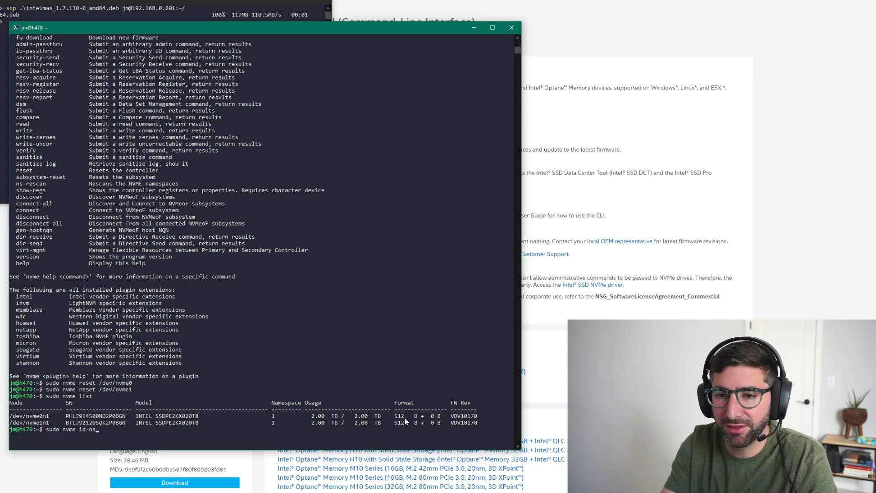
pyautogui.write('-H /dev/nvme0n1')
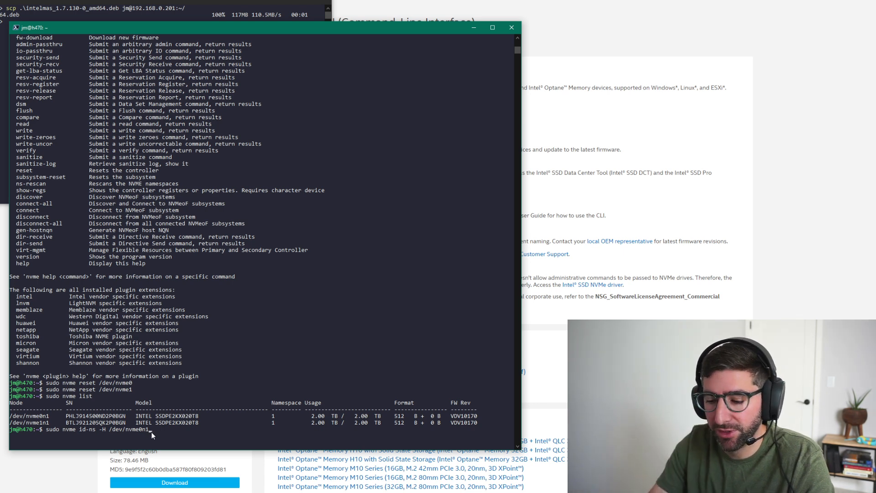
pyautogui.moveTo(128, 437)
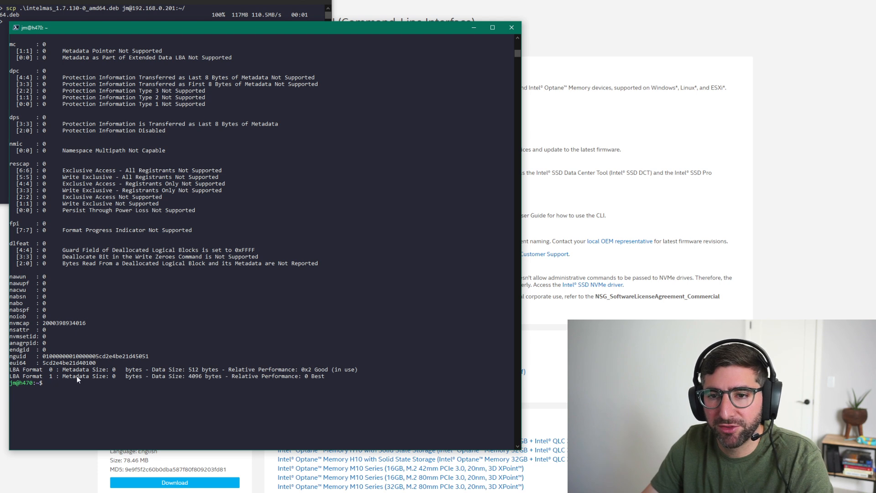
pyautogui.moveTo(270, 377)
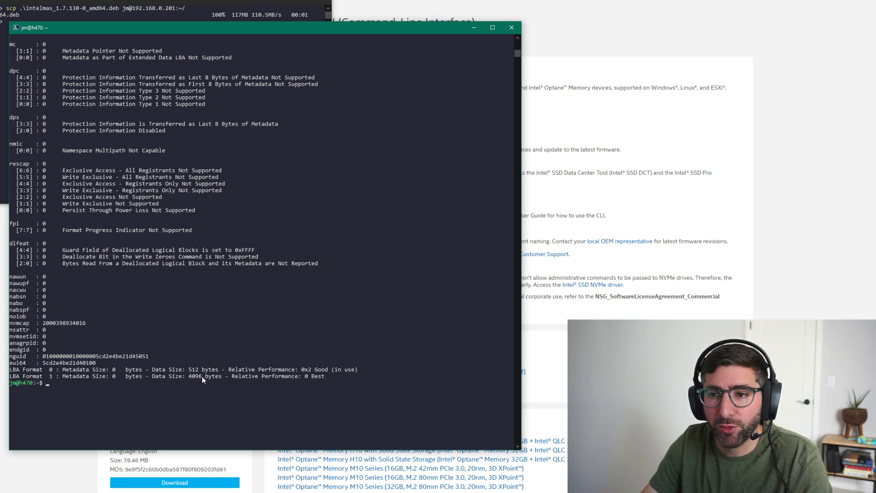
pyautogui.moveTo(184, 381)
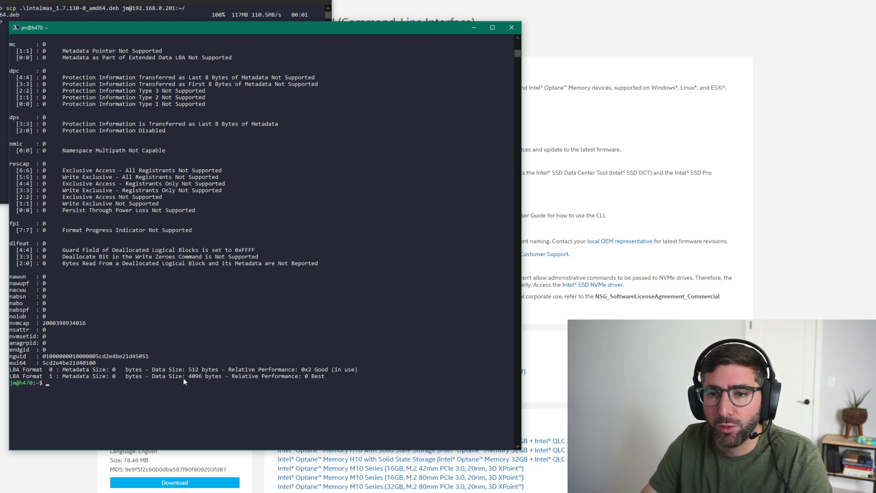
pyautogui.moveTo(115, 381)
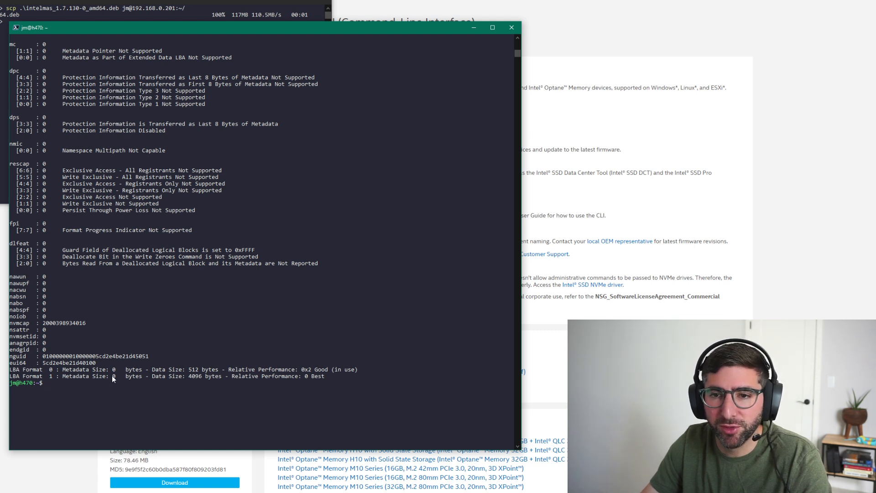
pyautogui.moveTo(162, 378)
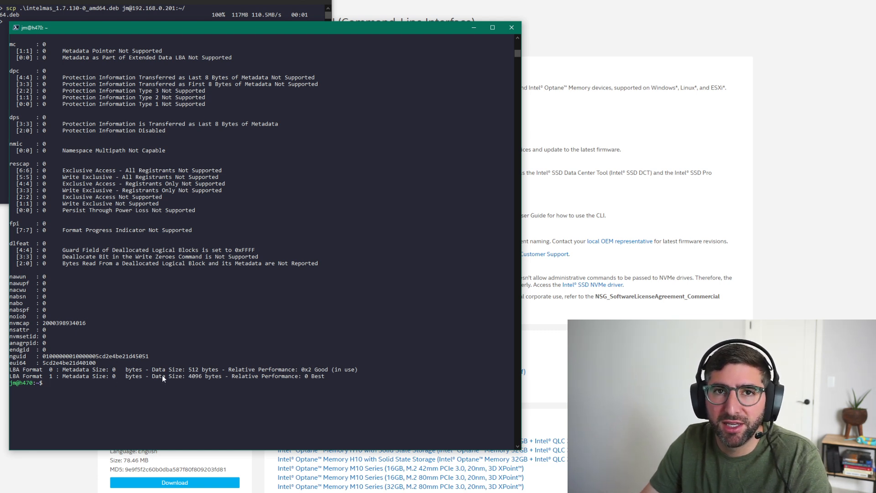
pyautogui.moveTo(168, 383)
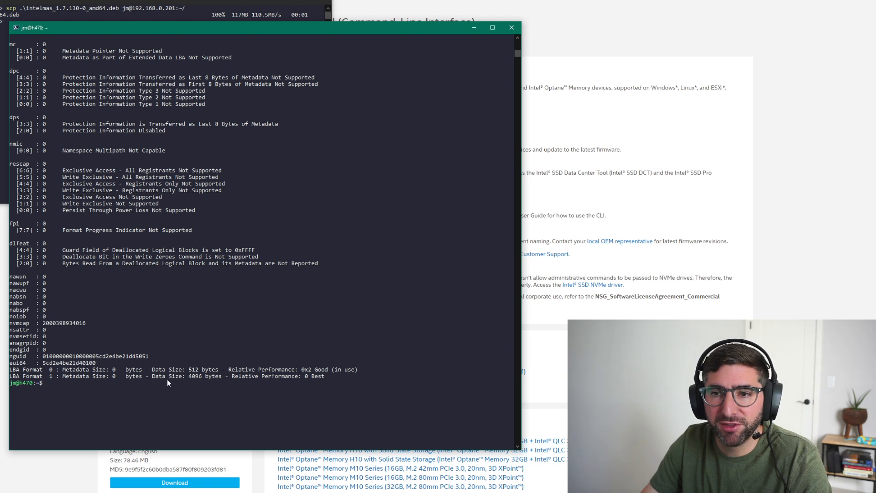
pyautogui.moveTo(116, 384)
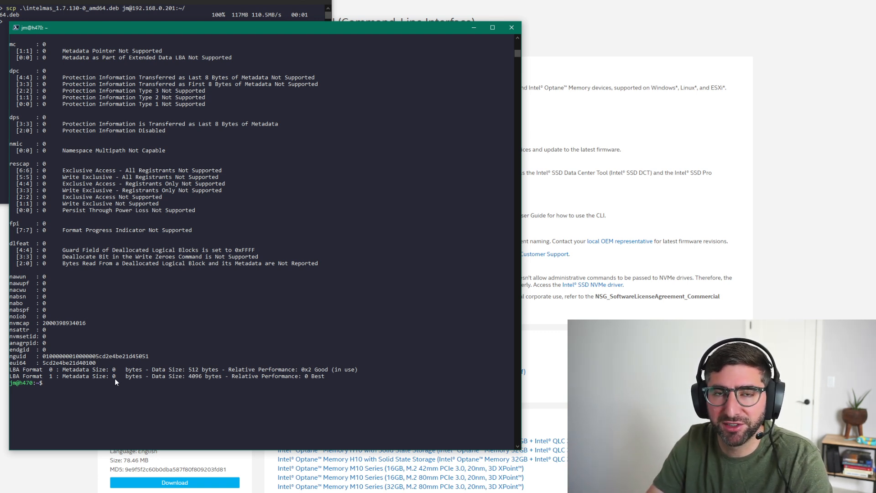
pyautogui.moveTo(70, 382)
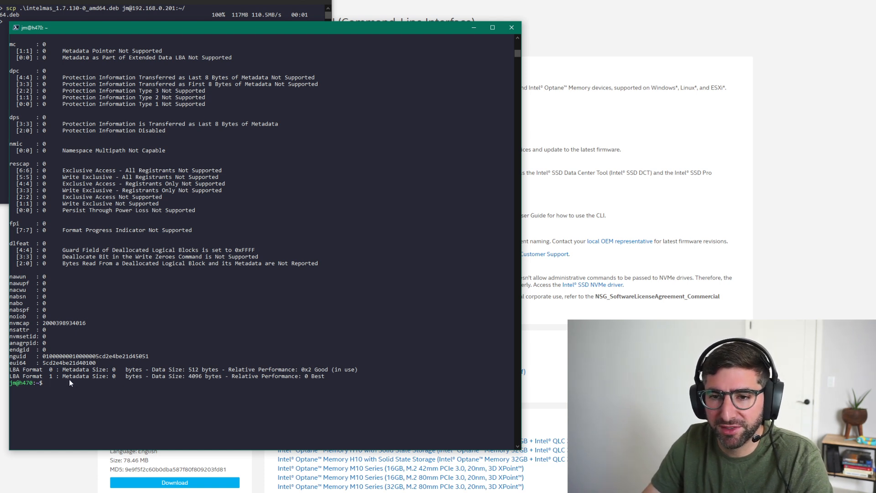
pyautogui.moveTo(197, 379)
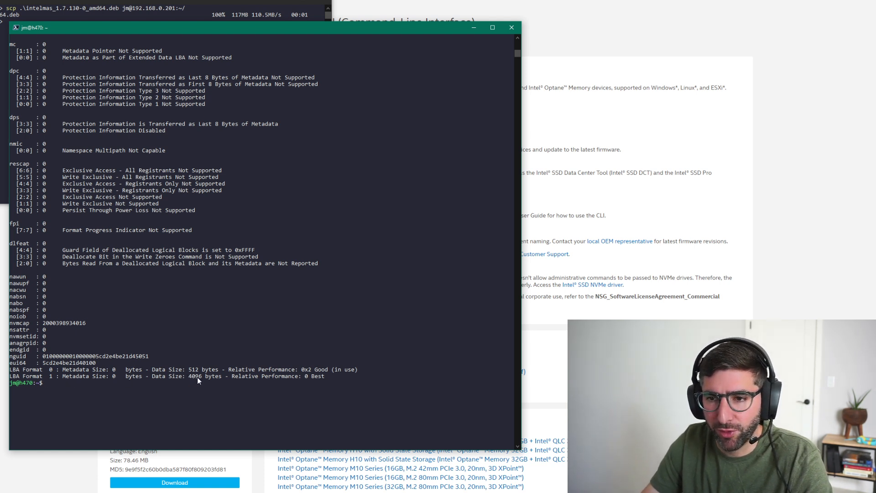
pyautogui.moveTo(174, 385)
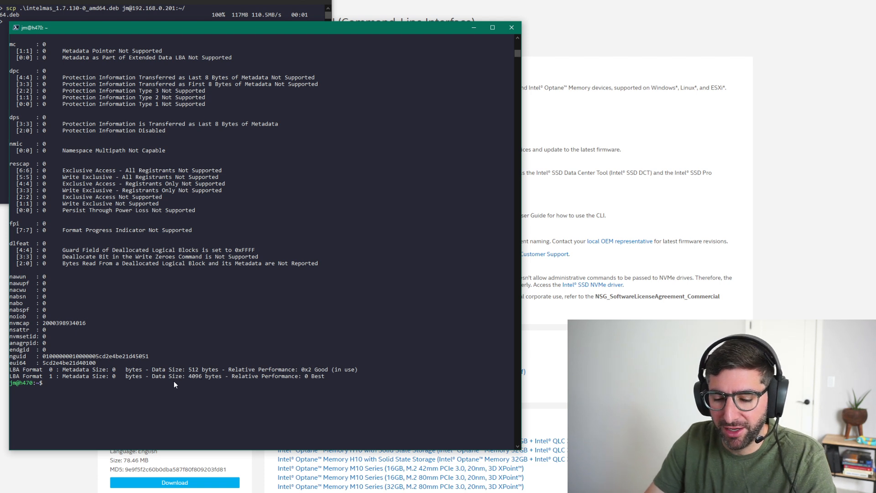
# Step: Format /dev/nvme0n1 to LBA format 1 (4K) and confirm with sudo nvme list
pyautogui.write('sudo nvme format')
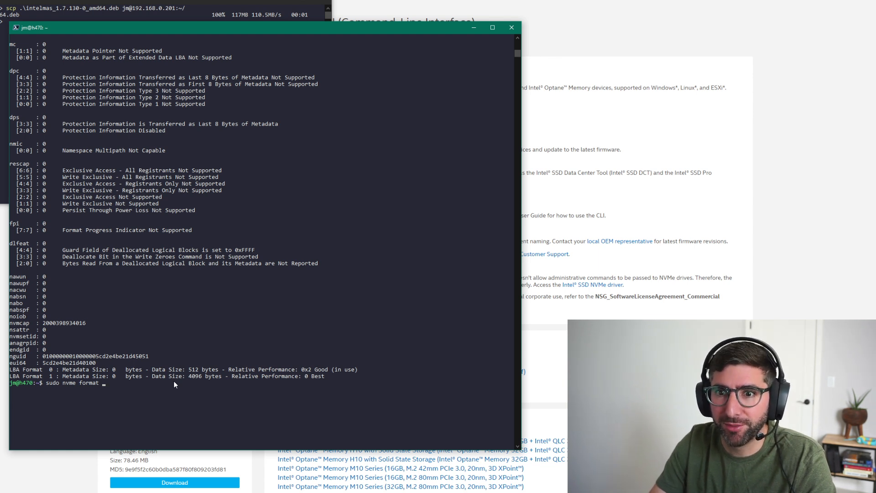
pyautogui.write('/dev/nvme0n1 -l')
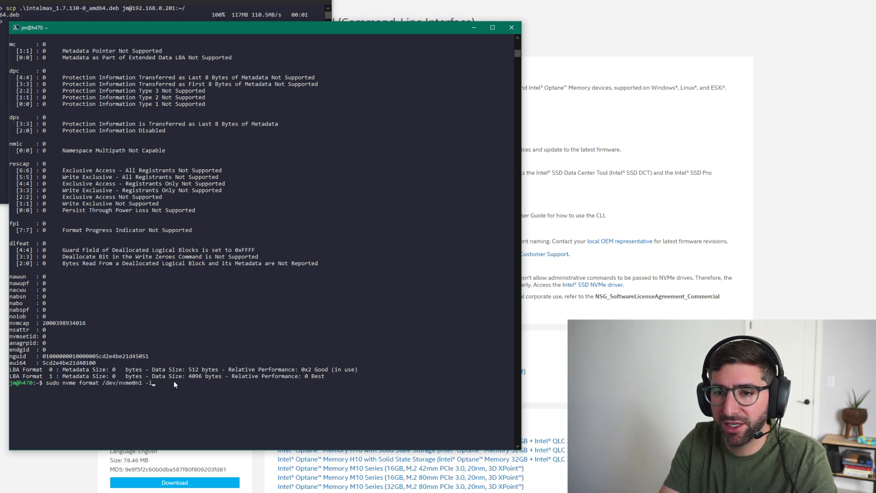
pyautogui.write('1')
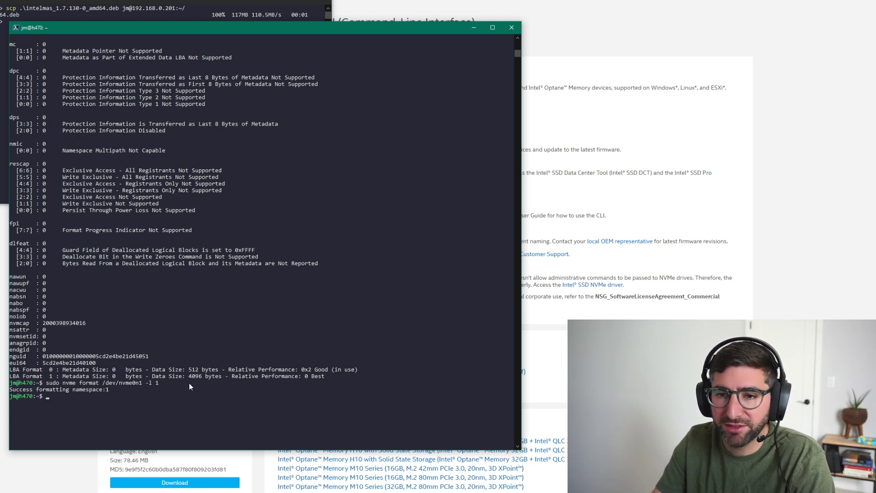
pyautogui.write('sudo nvme list')
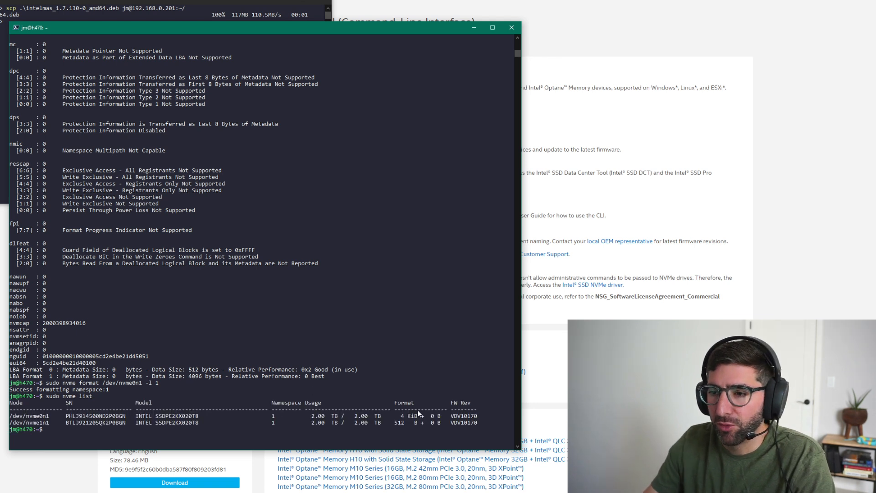
pyautogui.moveTo(408, 422)
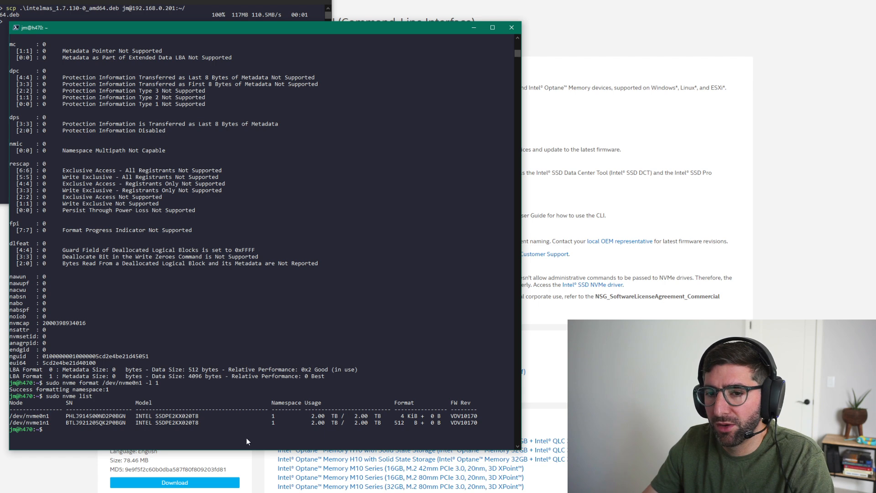
# Step: Format /dev/nvme1n1 to LBA format 1 (4K), then run sudo intelmas help
pyautogui.write('sudo nvme format /dev/nvme0n1 -l 1')
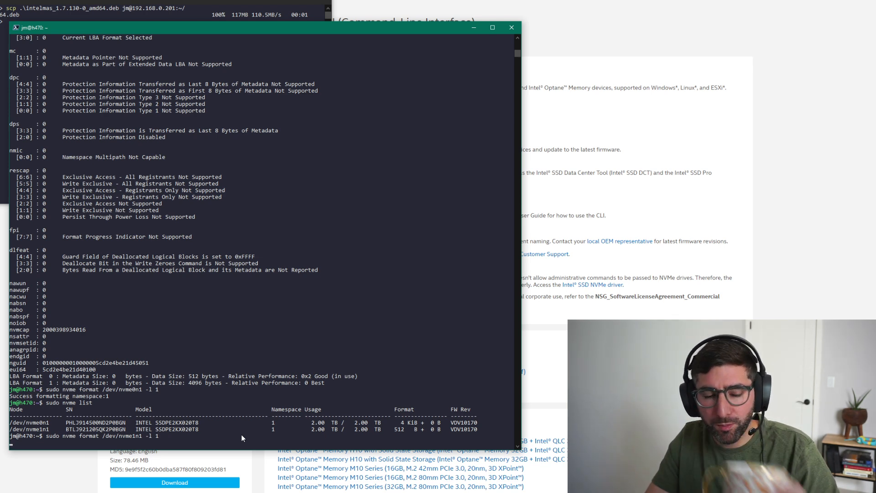
pyautogui.press('Return')
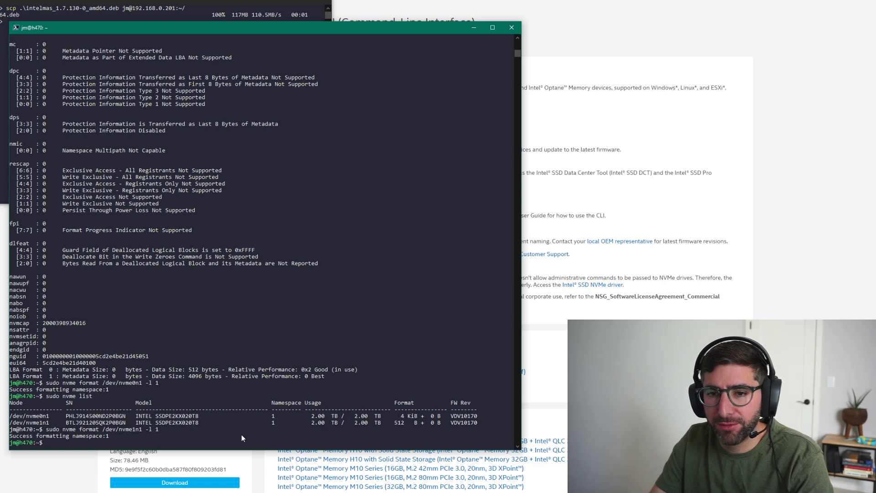
pyautogui.write('sudo intelmas help')
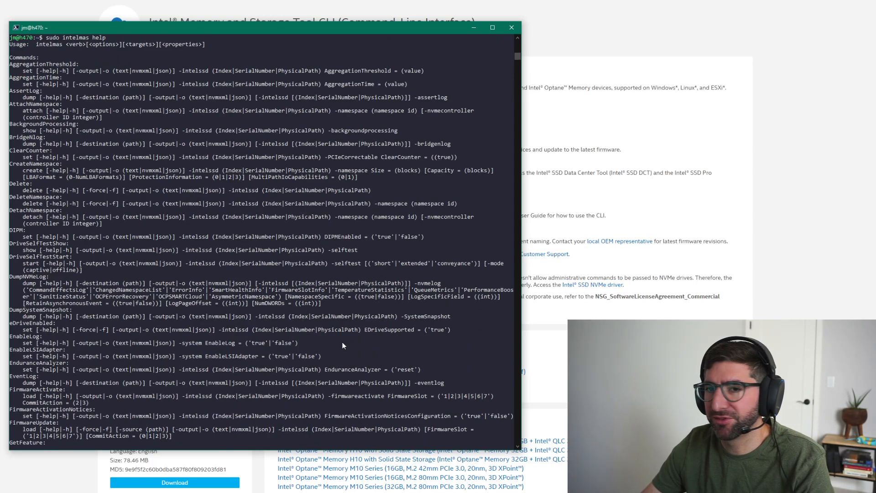
# Step: Run sudo nvme help and scroll to the installed plugin extensions list
pyautogui.scroll(-3)
pyautogui.write('sudo')
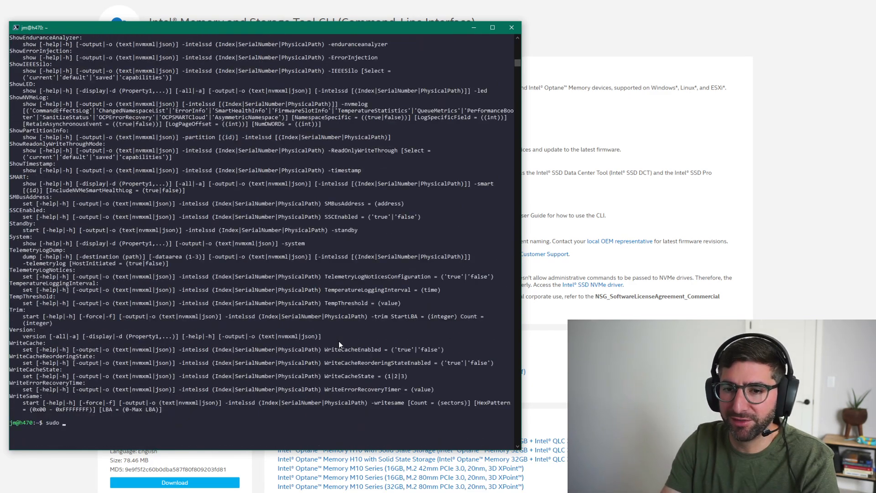
pyautogui.write('nvme')
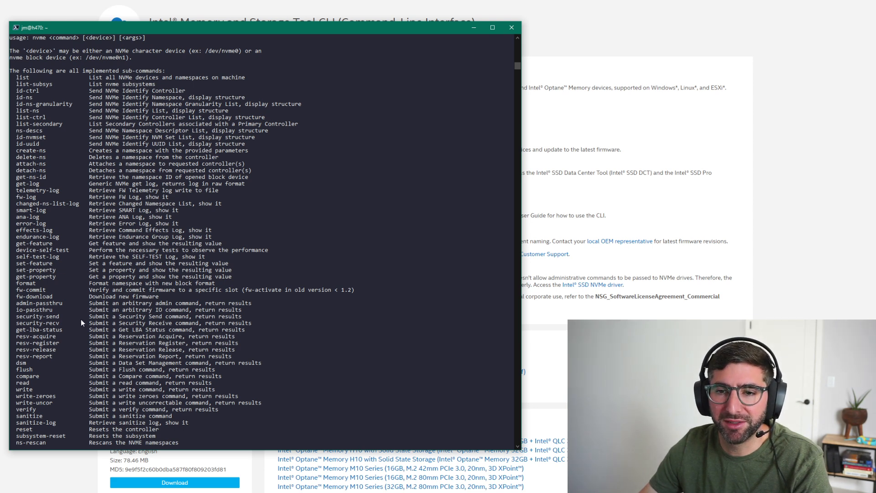
pyautogui.scroll(-3)
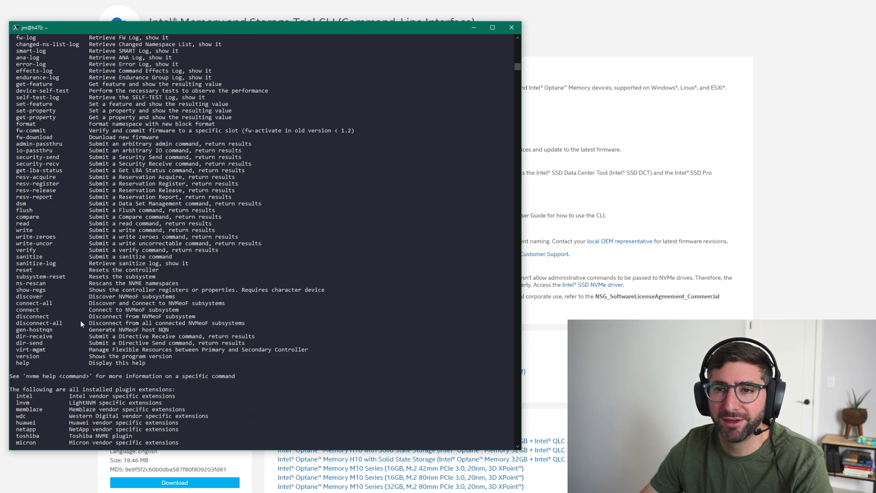
pyautogui.scroll(-3)
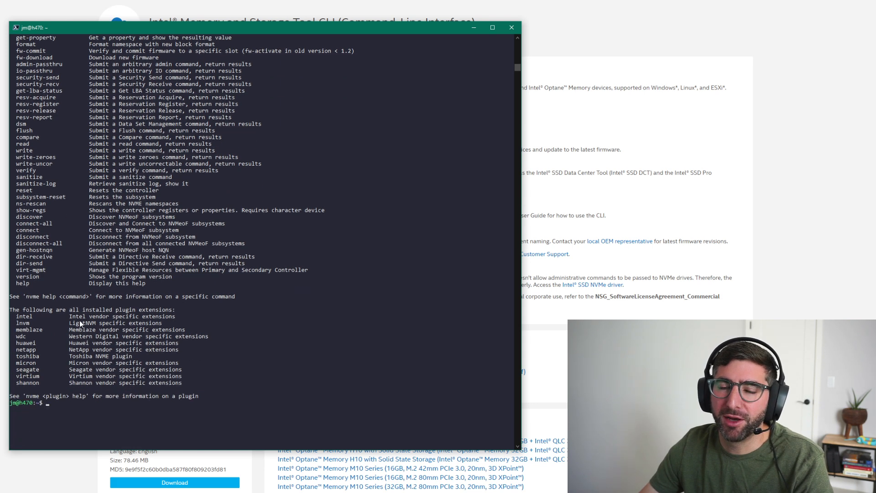